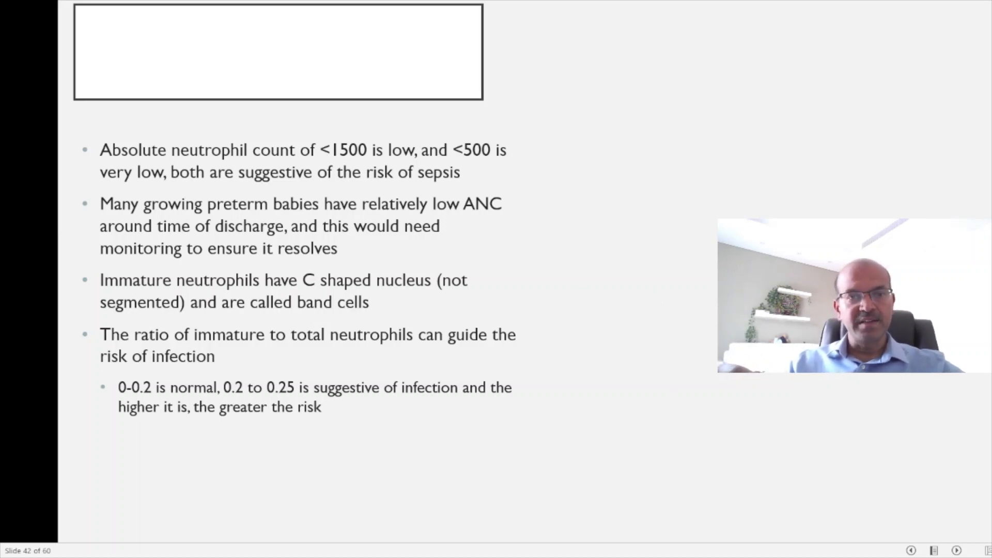
{"action": "mouse_move", "coordinate": [315, 18]}
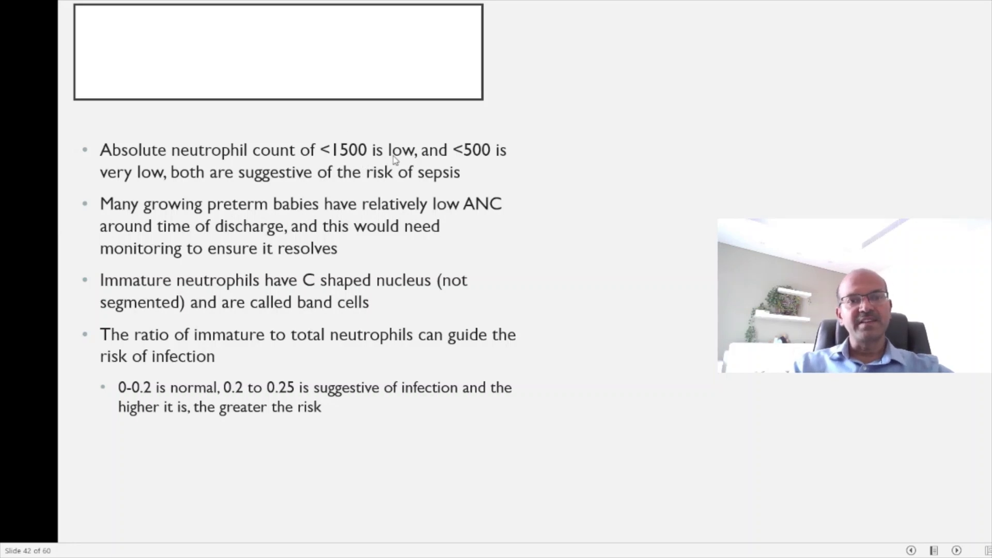
{"action": "mouse_move", "coordinate": [232, 185]}
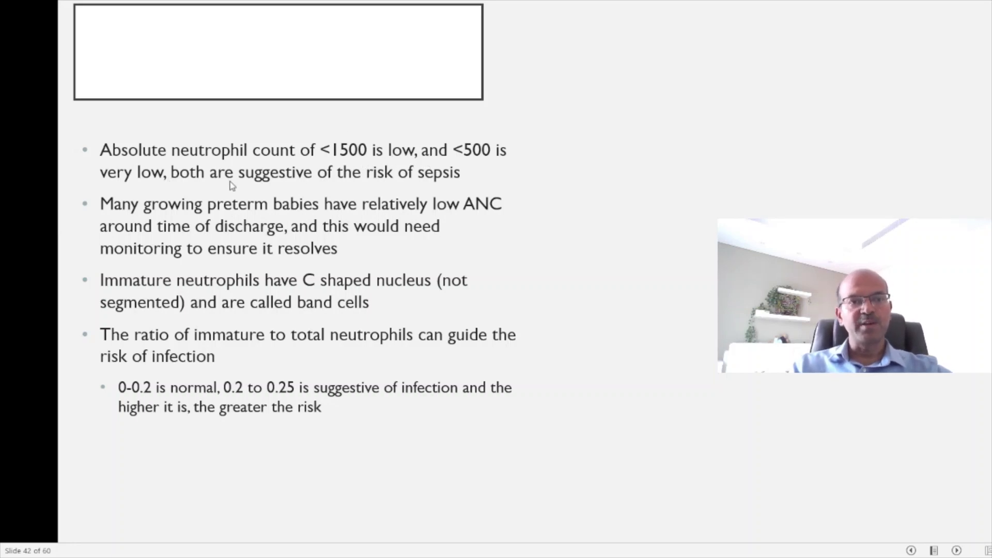
{"action": "mouse_move", "coordinate": [420, 195]}
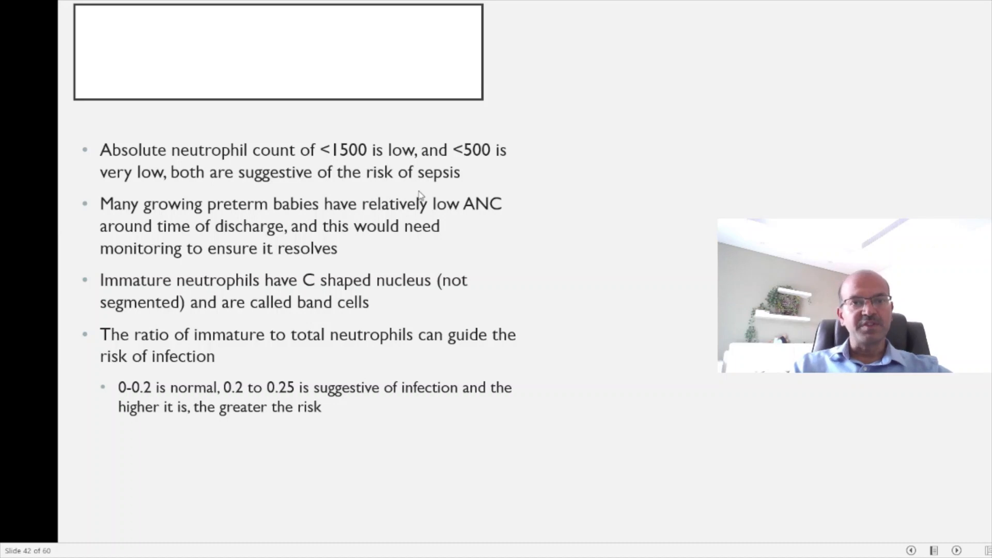
{"action": "mouse_move", "coordinate": [505, 187]}
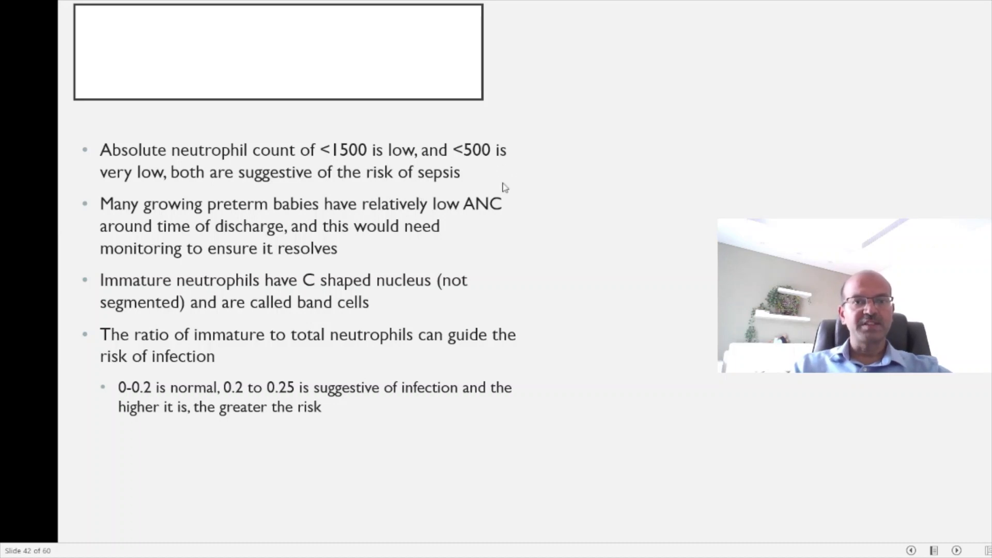
{"action": "mouse_move", "coordinate": [487, 166]}
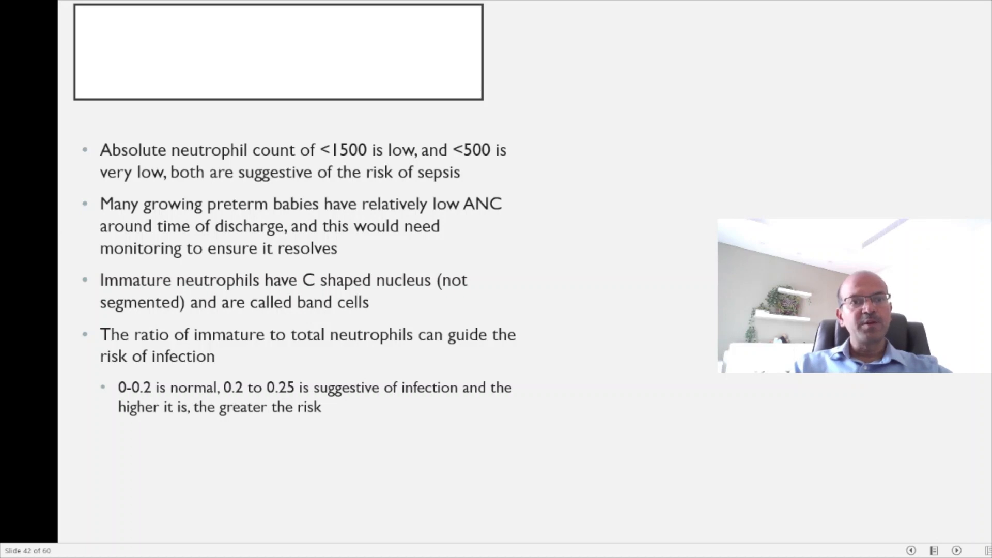
{"action": "mouse_move", "coordinate": [203, 236]}
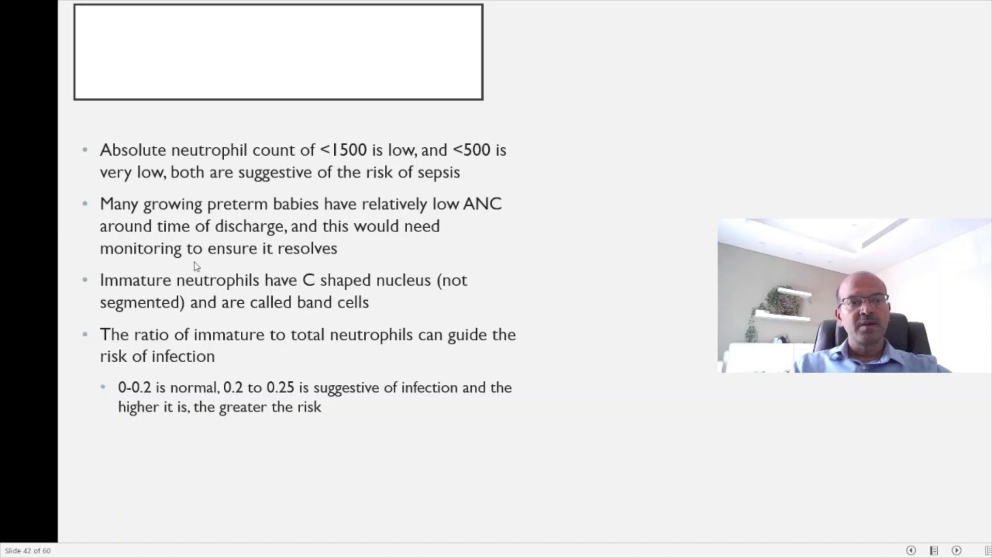
{"action": "mouse_move", "coordinate": [416, 304]}
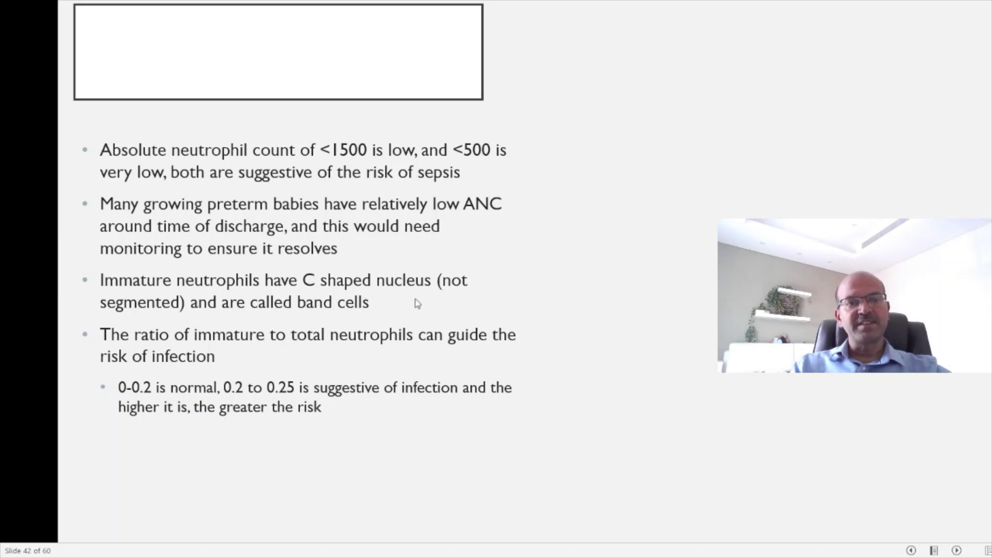
{"action": "mouse_move", "coordinate": [358, 321]}
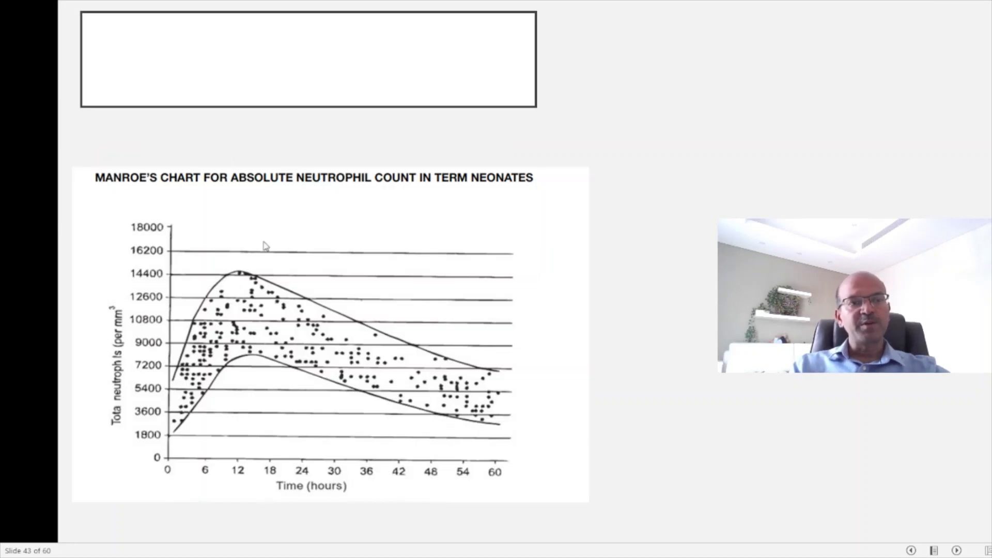
{"action": "mouse_move", "coordinate": [350, 350]}
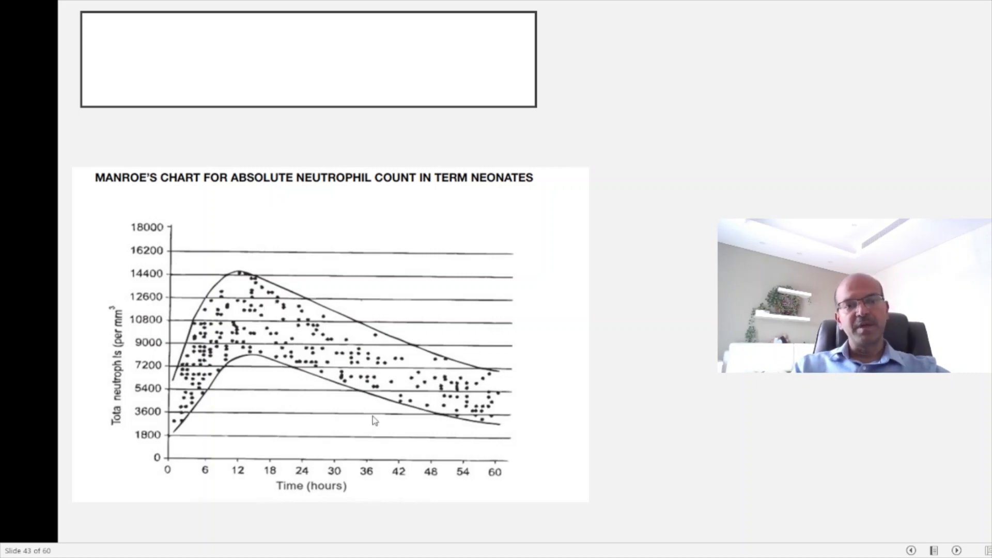
{"action": "mouse_move", "coordinate": [247, 431]}
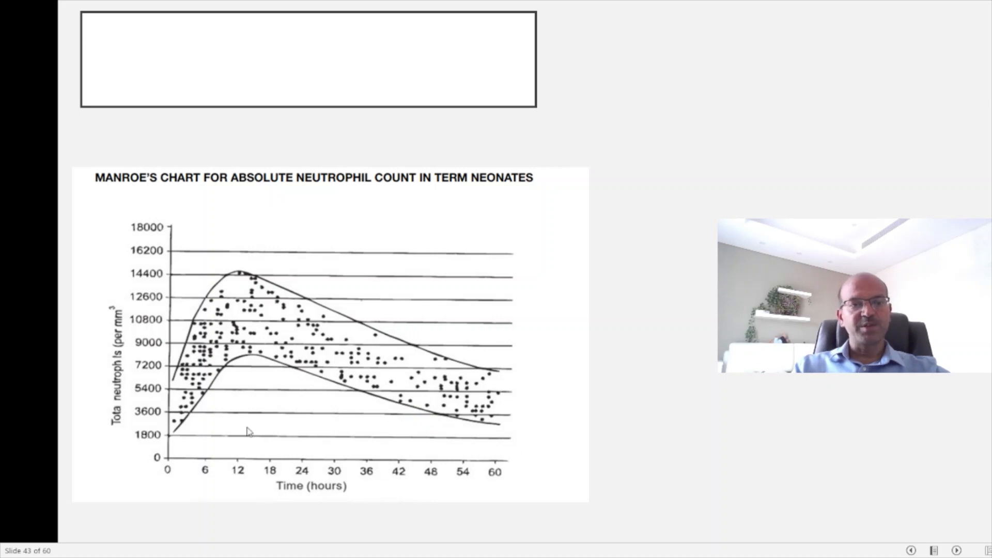
{"action": "mouse_move", "coordinate": [254, 297]}
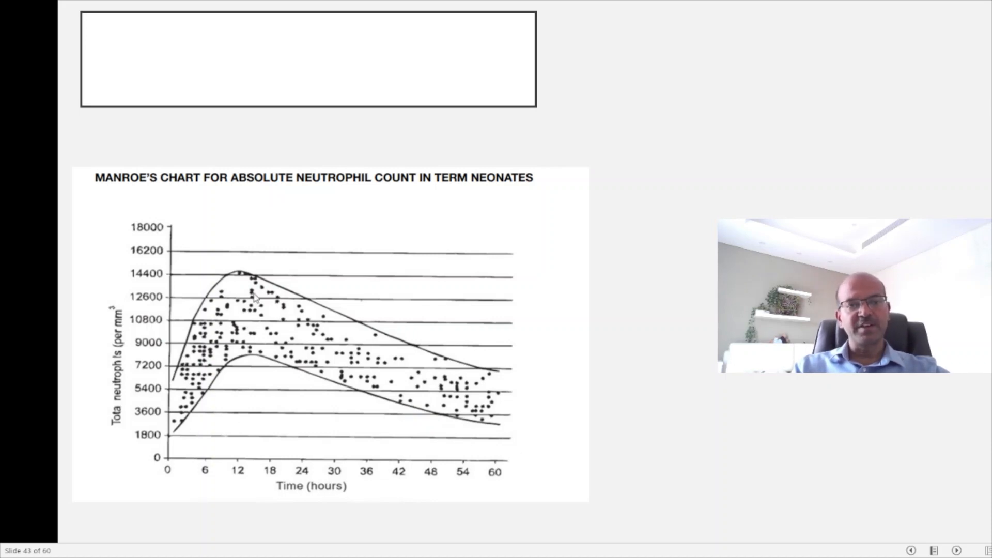
{"action": "mouse_move", "coordinate": [510, 413]}
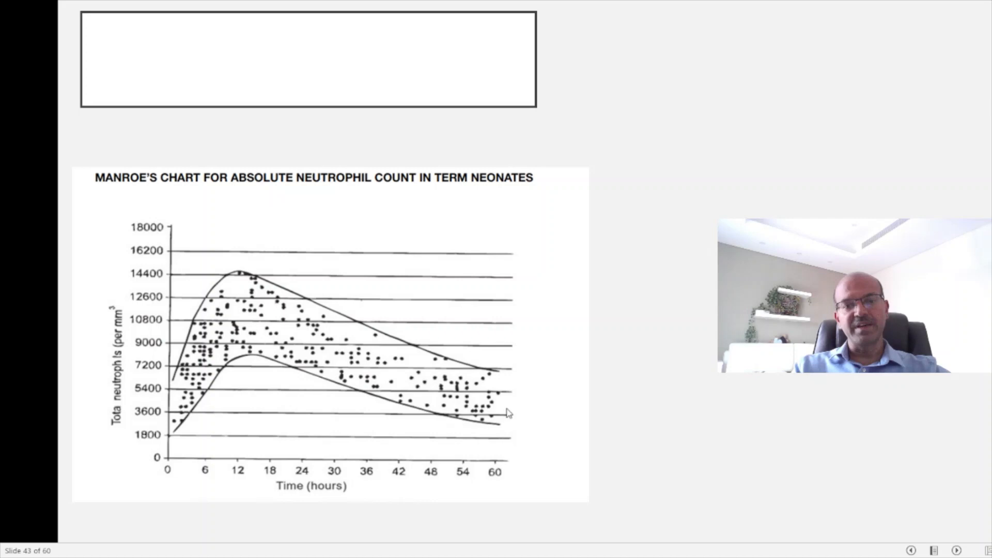